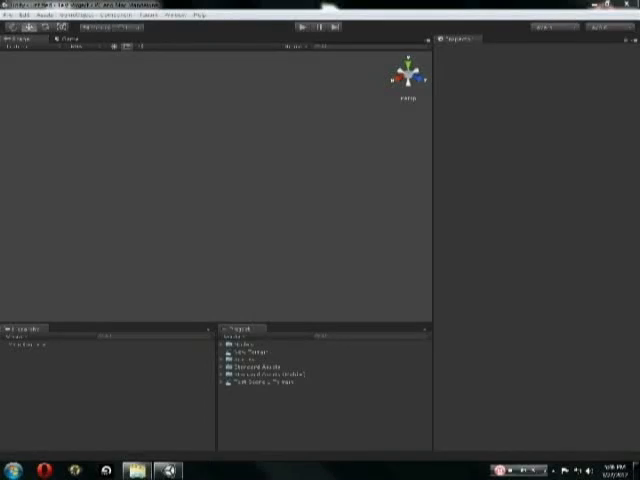
mouse_move(108, 131)
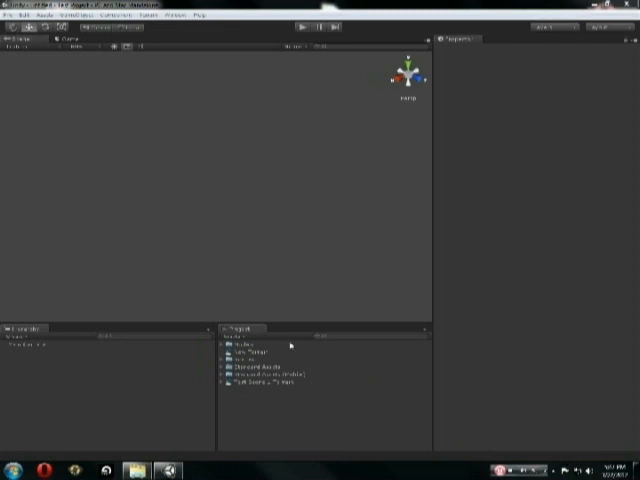
mouse_move(224, 212)
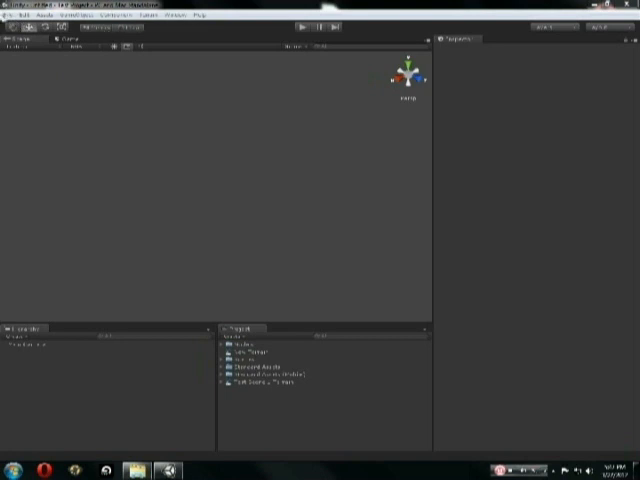
Browse the Standard Assets folders, delete the Main Camera, and create a new terrain
click(9, 14)
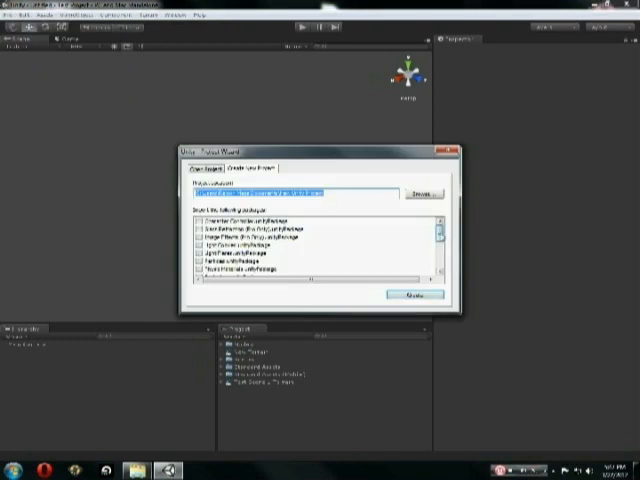
scroll(down, 3)
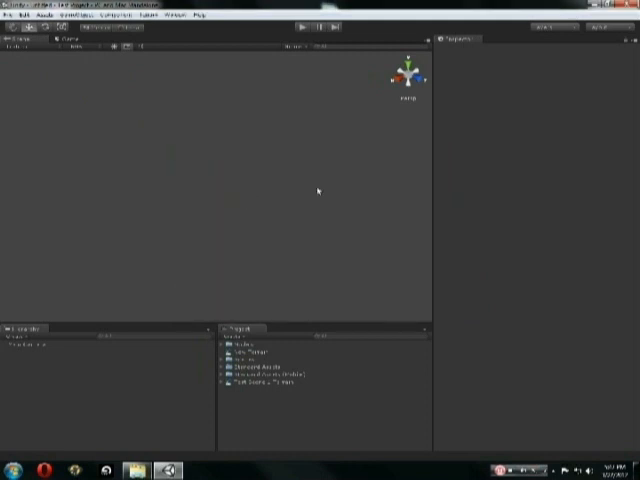
mouse_move(267, 194)
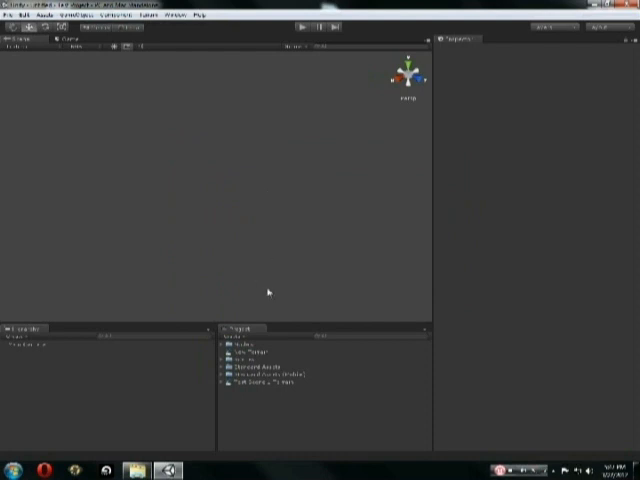
mouse_move(222, 333)
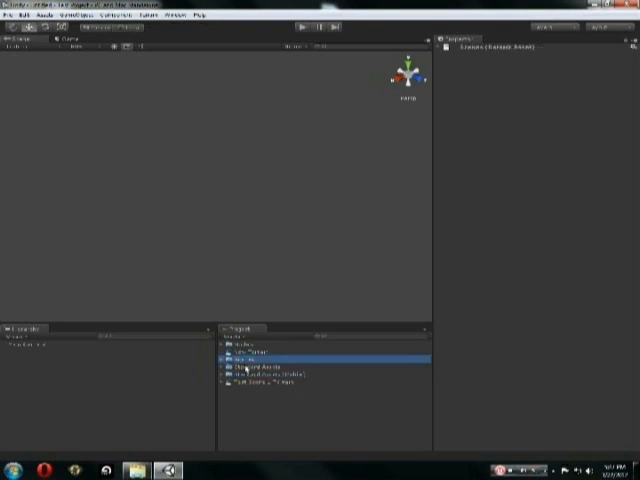
click(270, 372)
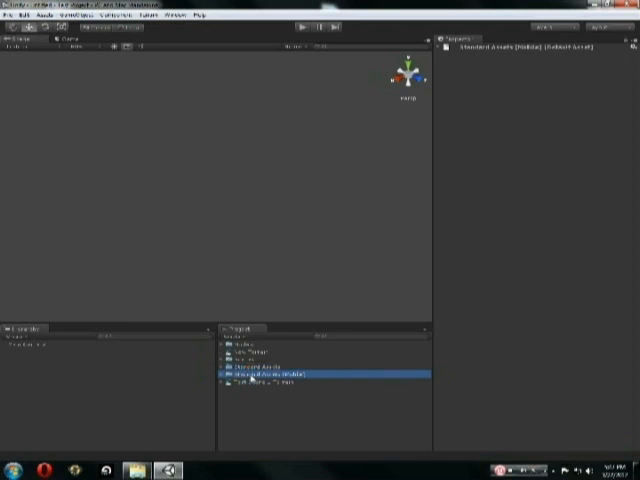
click(260, 366)
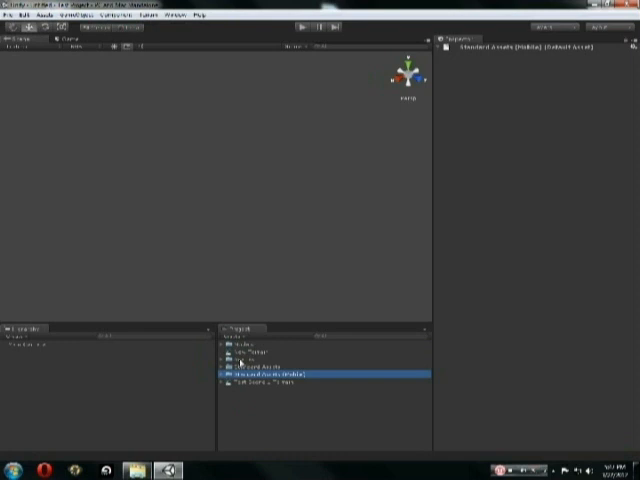
mouse_move(142, 195)
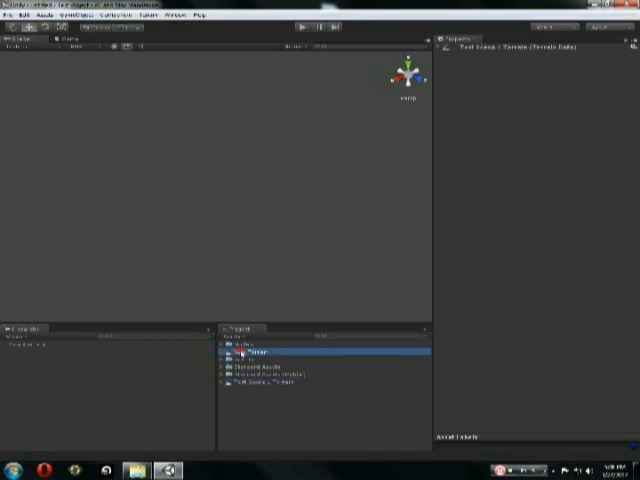
click(250, 372)
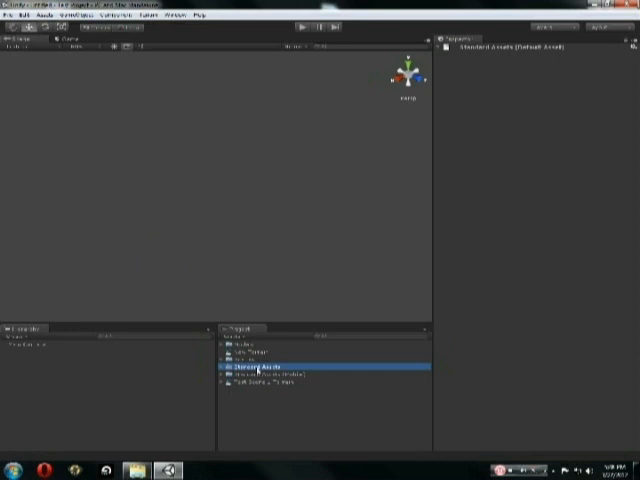
click(270, 374)
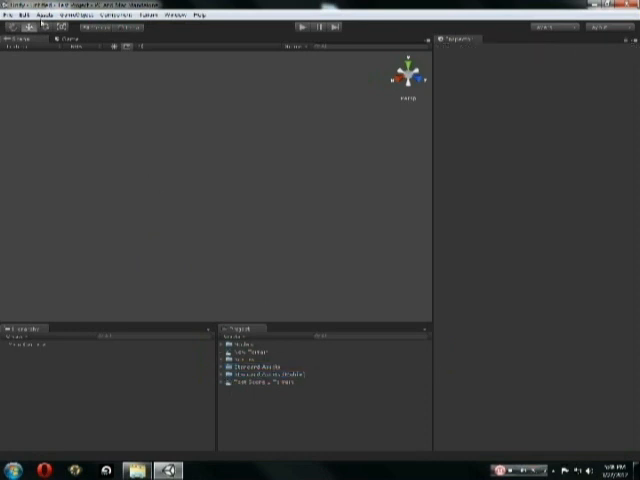
mouse_move(190, 200)
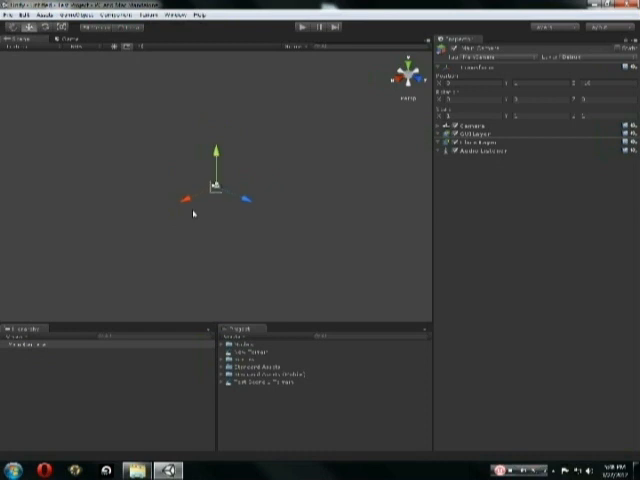
click(40, 345)
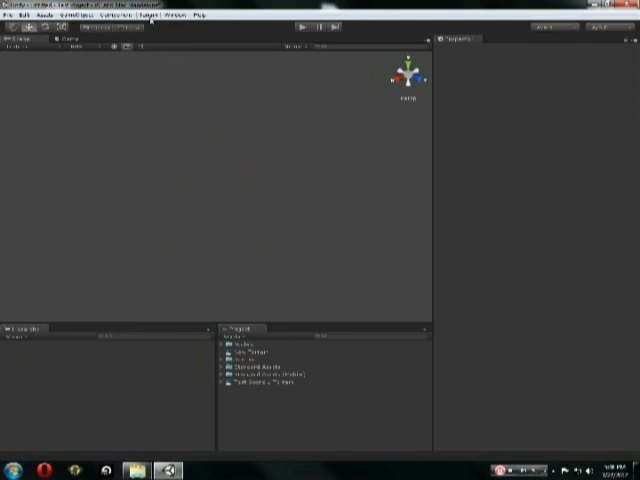
click(156, 16)
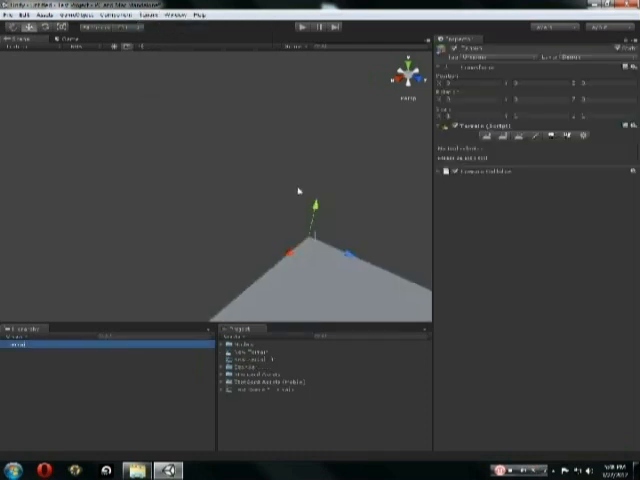
mouse_move(307, 192)
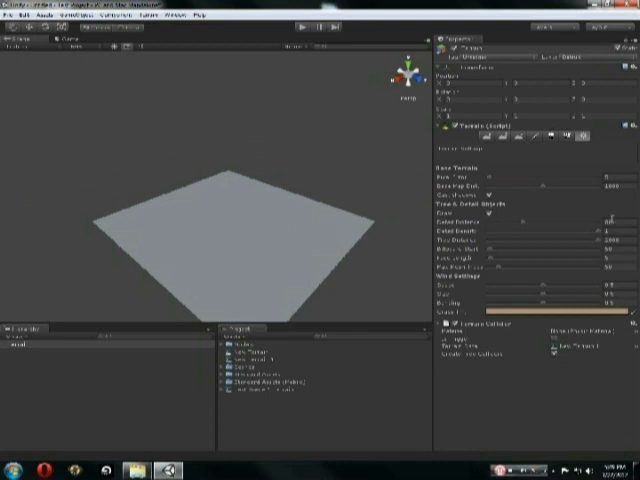
mouse_move(499, 255)
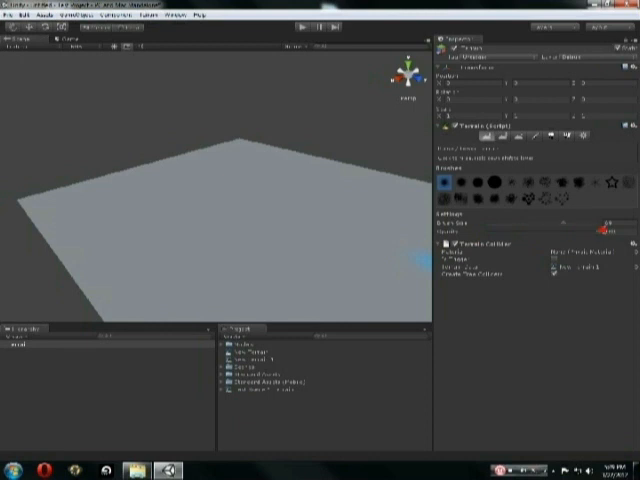
Raise an inner ridge ring around the terrain's centre with mounds and curved strokes
click(178, 232)
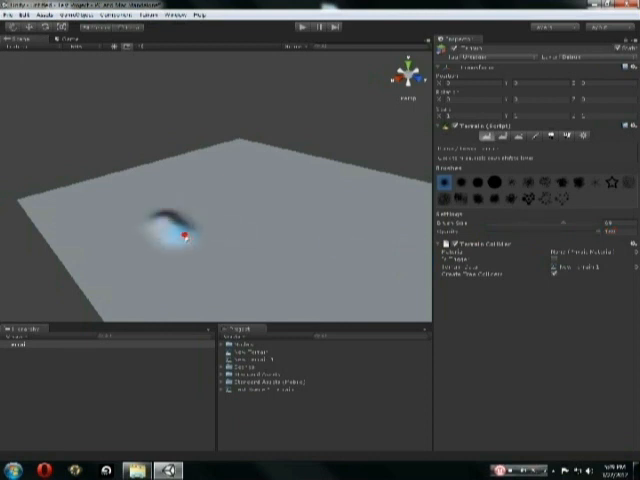
drag(190, 228, 320, 250)
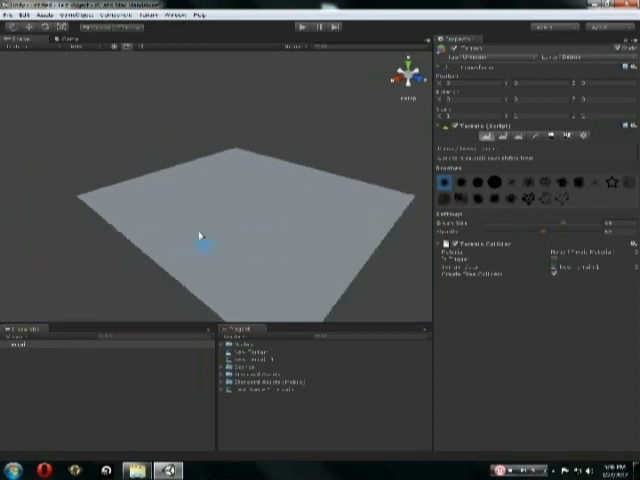
drag(198, 237, 282, 236)
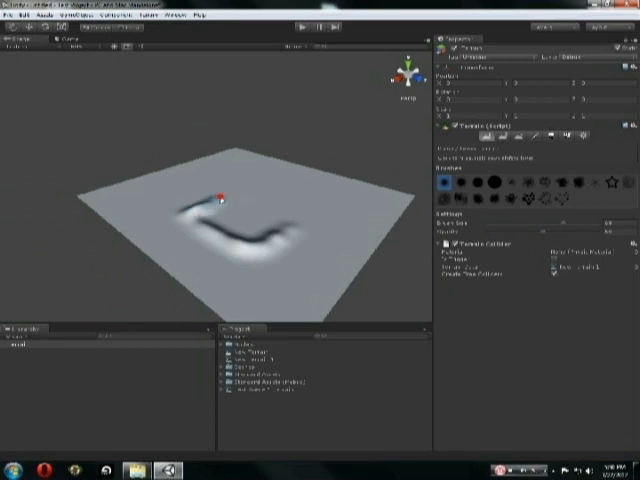
drag(215, 195, 310, 210)
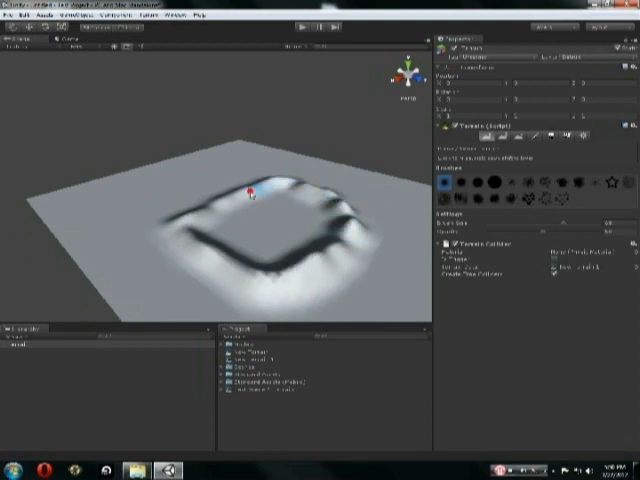
click(252, 197)
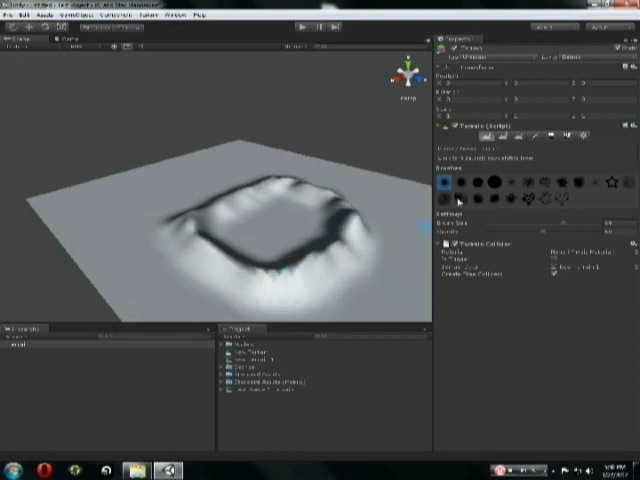
Pick a new brush shape and raise an outer ridge ring on the left and back right
click(245, 195)
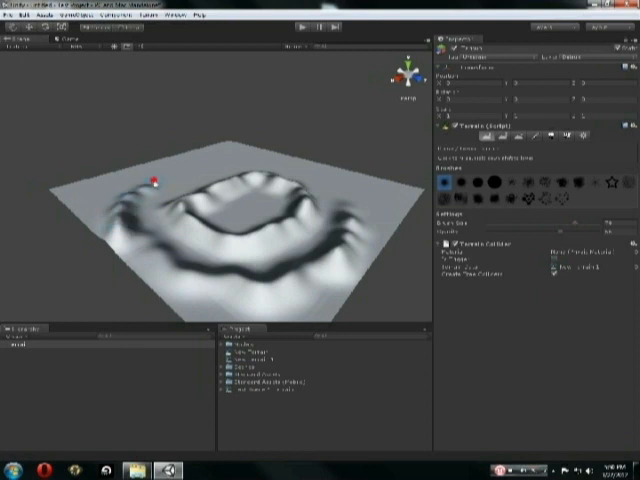
click(215, 166)
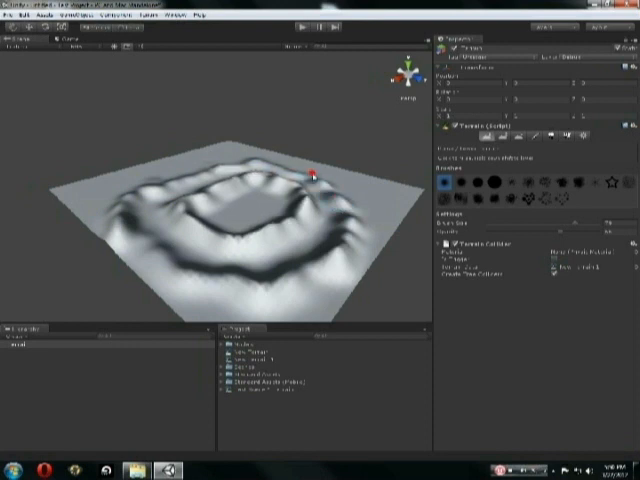
click(168, 252)
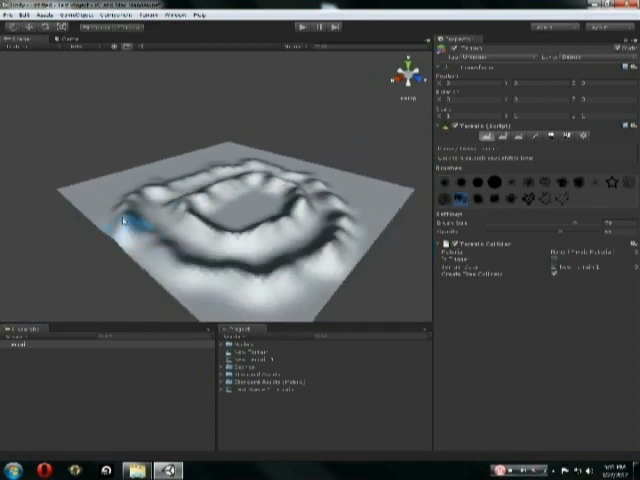
Paint jagged rocky peaks along the outer ridge with a noisy brush
drag(135, 225, 320, 260)
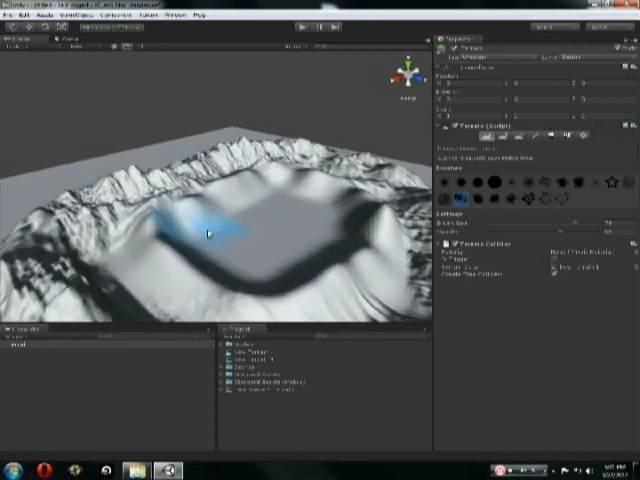
Raise the inner crater slope, then choose a different brush shape
click(205, 233)
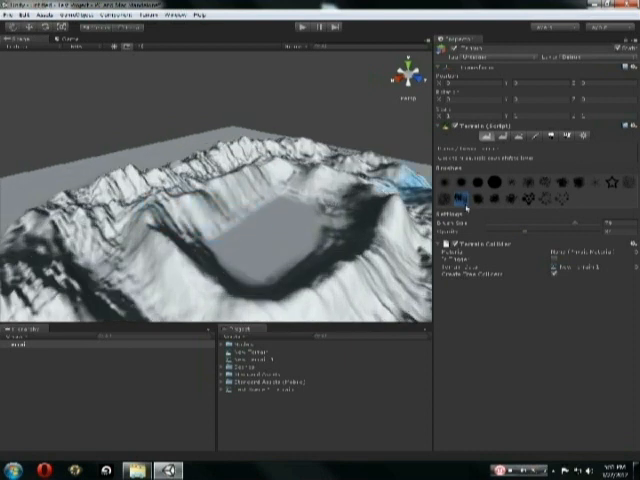
click(355, 200)
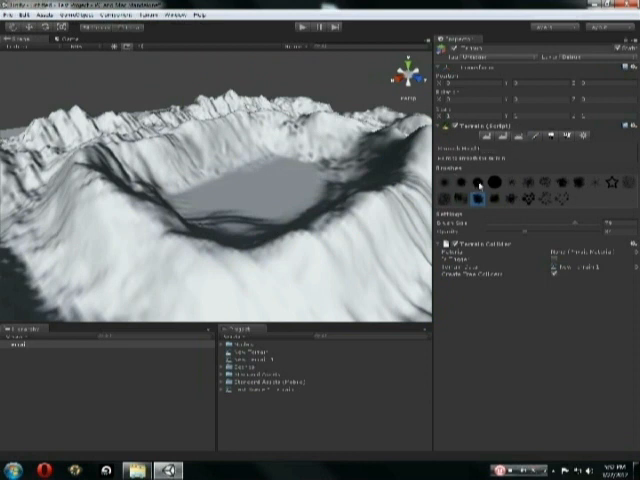
Switch to a round brush to build up the inner crater walls
click(293, 213)
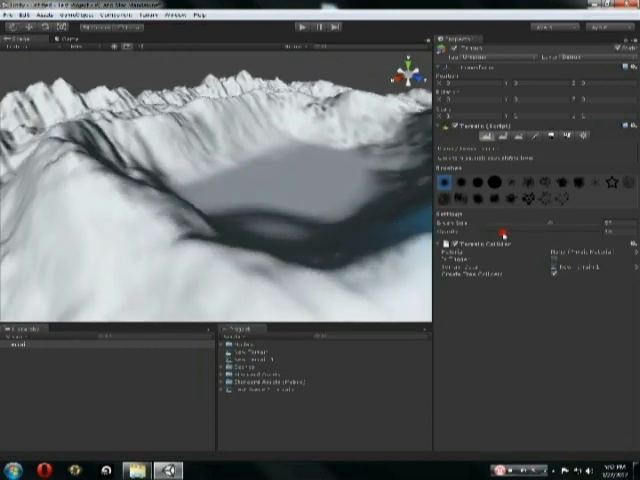
Adjust the brush strength setting in the Terrain inspector
click(213, 190)
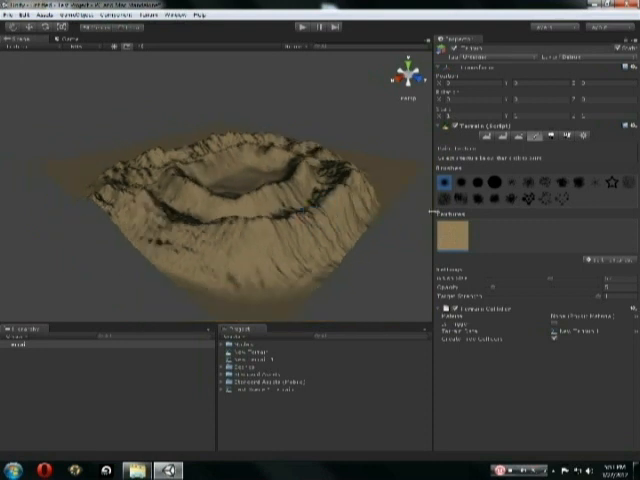
Assign the sandy dirt texture as the terrain's base layer
click(315, 252)
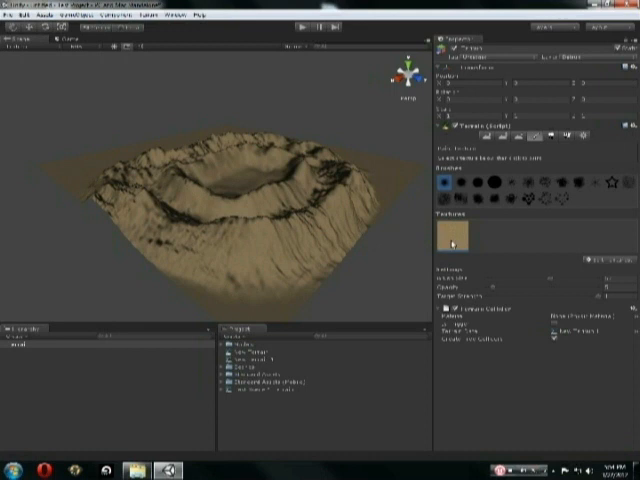
mouse_move(567, 257)
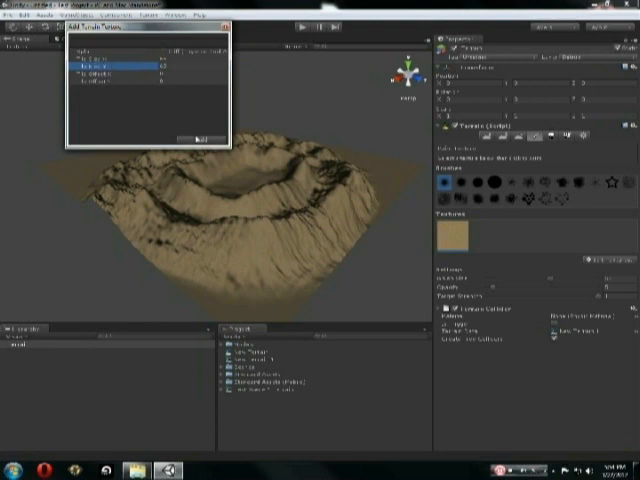
Add the rocky cliff texture through the Add Terrain Texture dialog
click(197, 138)
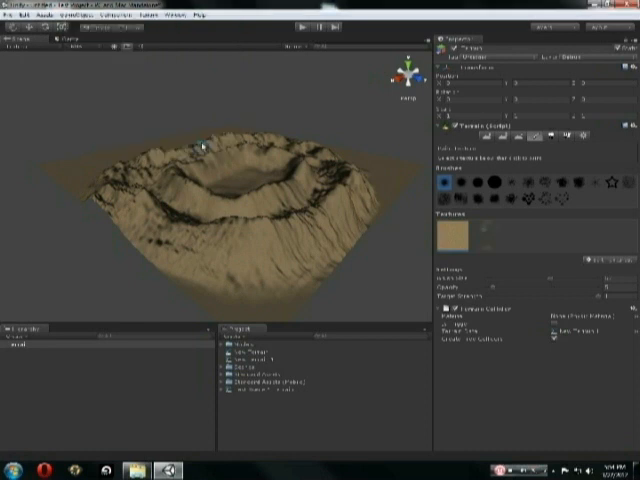
click(285, 225)
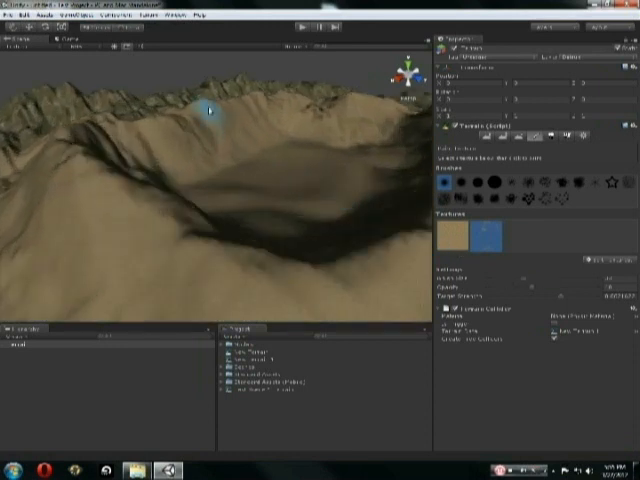
Select the cliff texture and paint it along the crater rim ridges
click(78, 168)
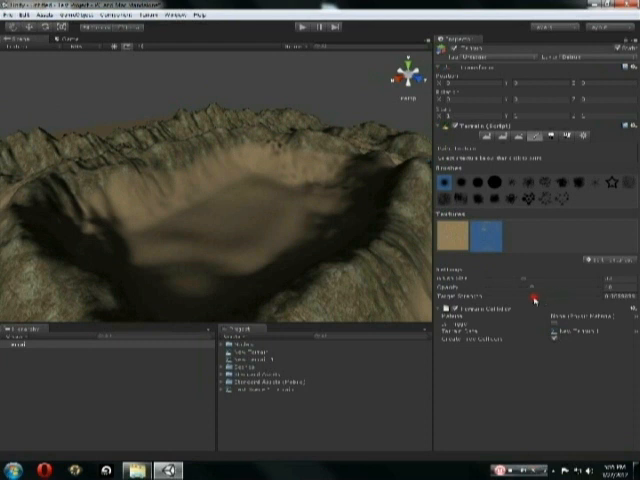
Lower the Target Strength so the cliff texture blends softly into the dirt
click(112, 192)
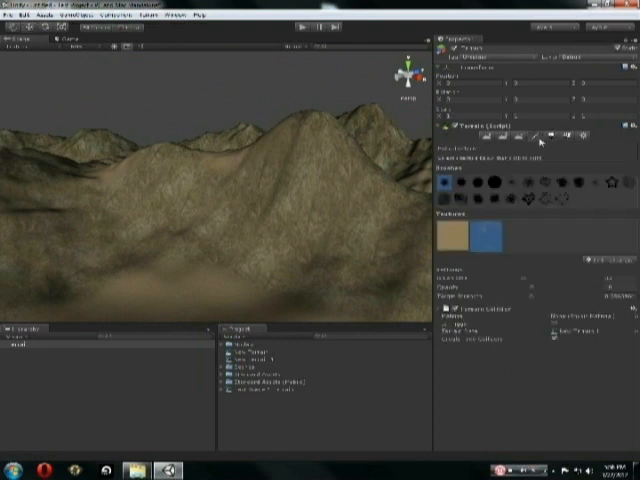
Select the second terrain texture, the cliff texture, as the paint layer
click(215, 180)
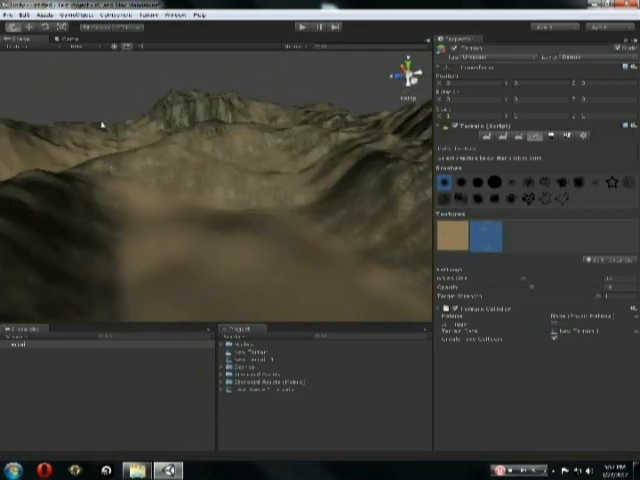
Paint the cliff texture along a mountain ridge and another hill slope
click(128, 110)
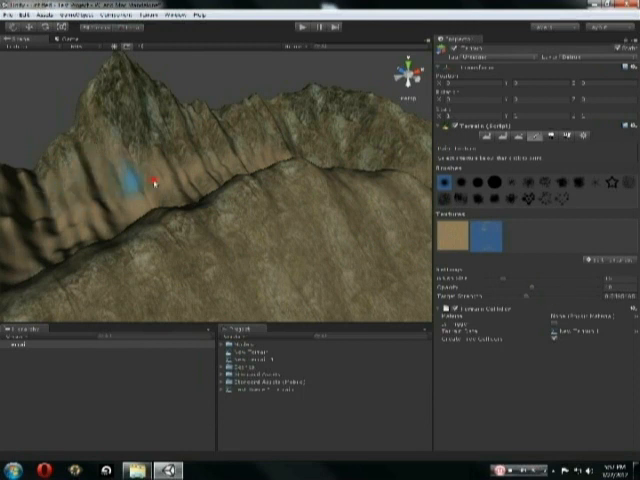
drag(155, 182, 45, 235)
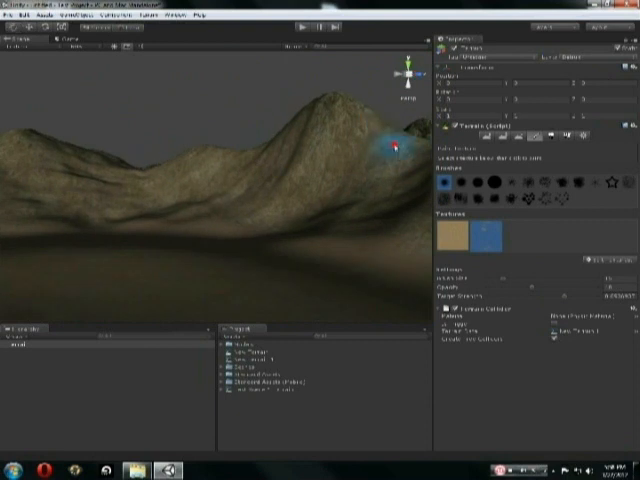
drag(395, 150, 145, 175)
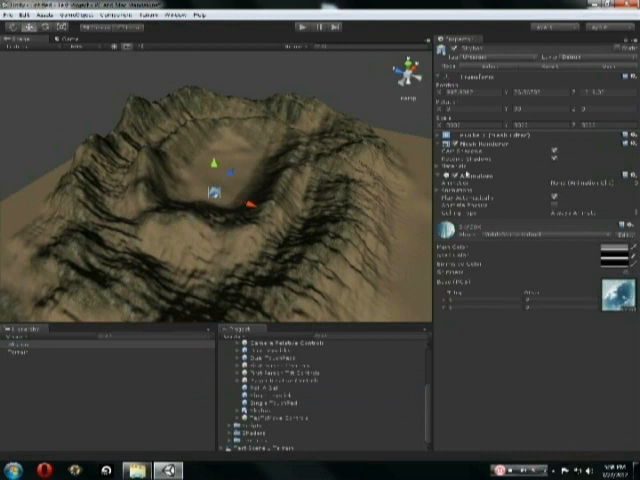
mouse_move(224, 198)
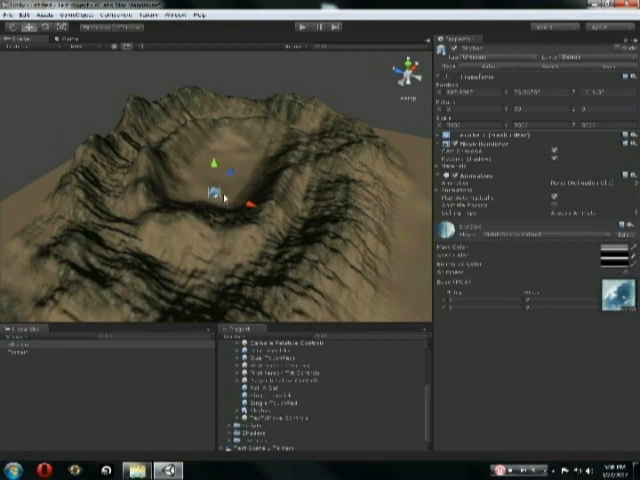